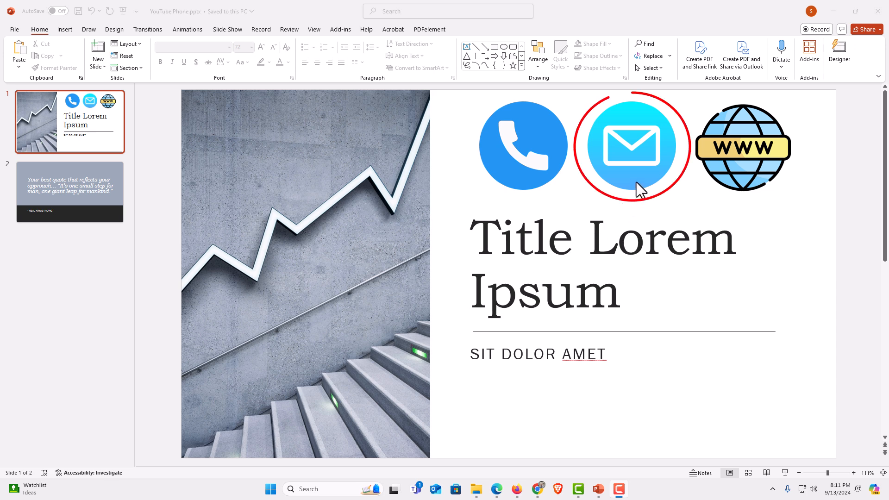
- Select the envelope email icon image on the title slide as the link target
{"action": "left_click", "coordinate": [631, 146]}
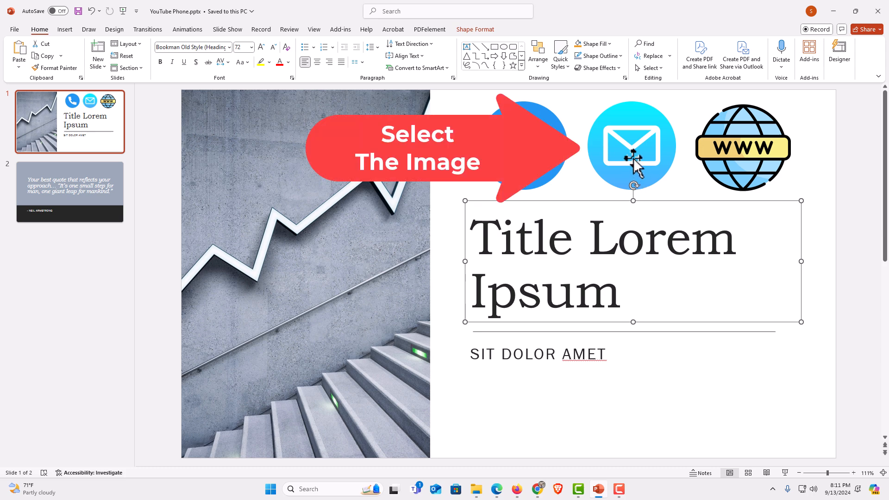
{"action": "left_click", "coordinate": [632, 146]}
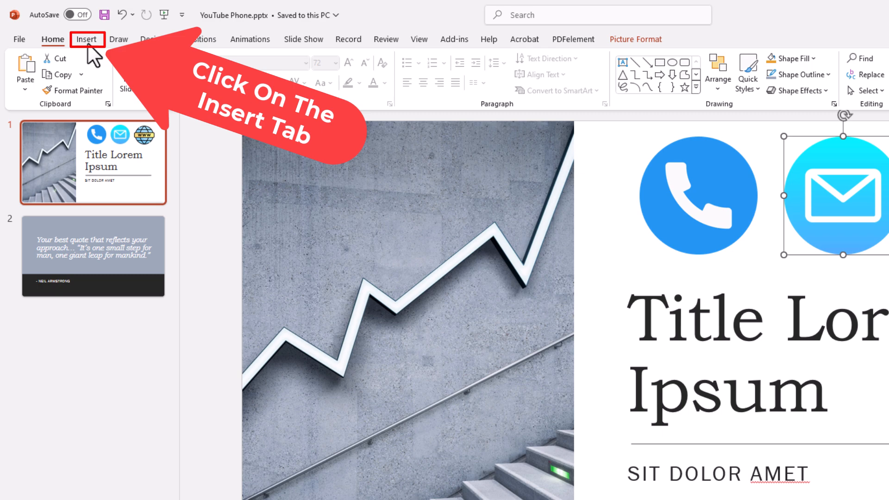
- Bring up the Insert Hyperlink dialog for the selected icon via Insert > Link
{"action": "left_click", "coordinate": [87, 39]}
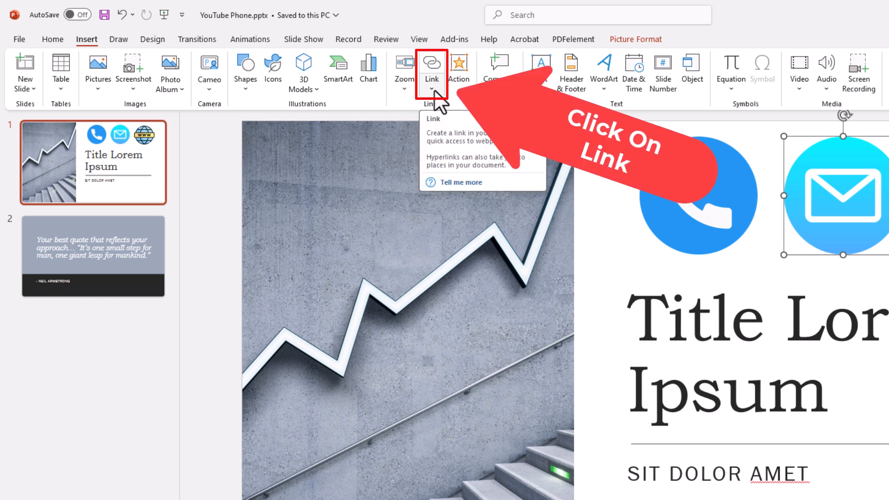
{"action": "left_click", "coordinate": [432, 68]}
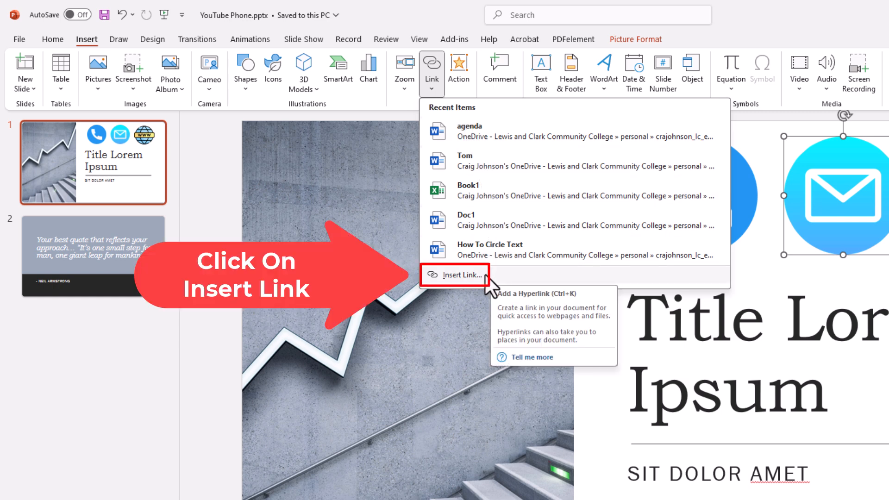
{"action": "left_click", "coordinate": [454, 275]}
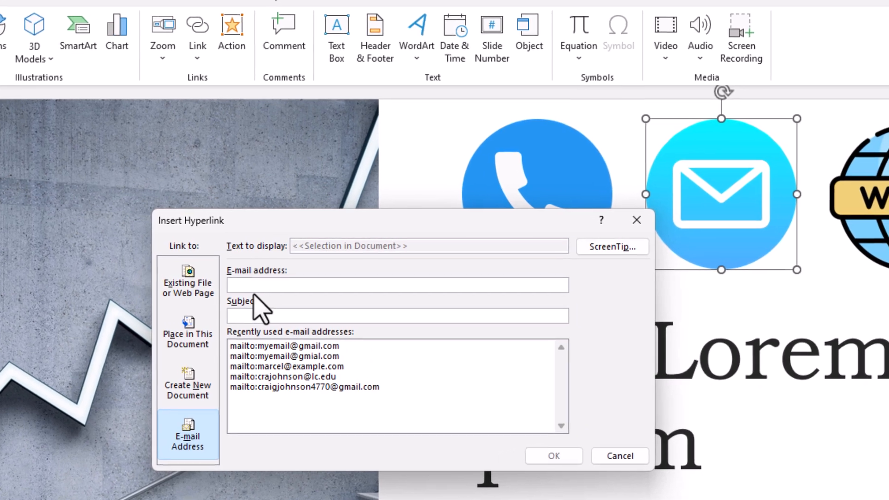
{"action": "left_click", "coordinate": [187, 436]}
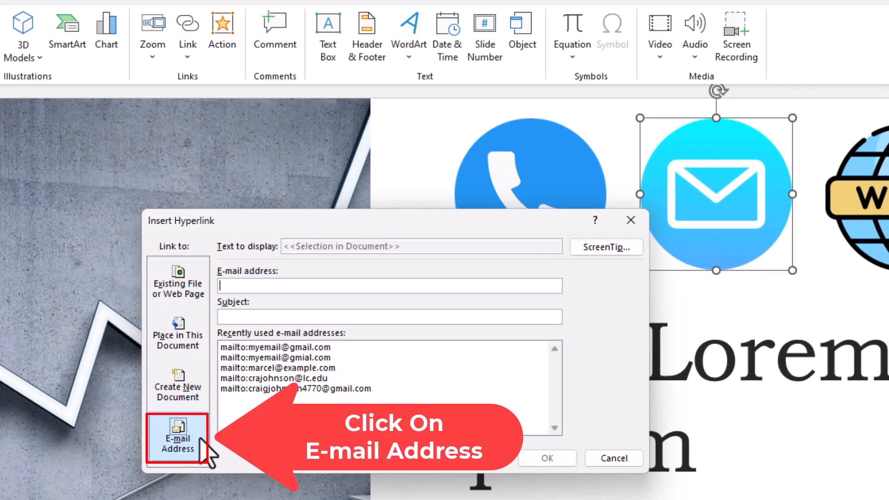
{"action": "left_click", "coordinate": [177, 439]}
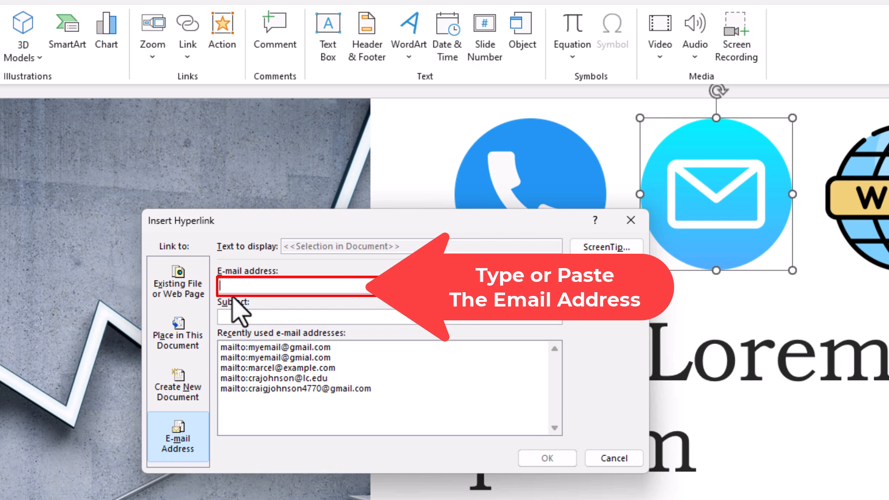
{"action": "mouse_move", "coordinate": [238, 278]}
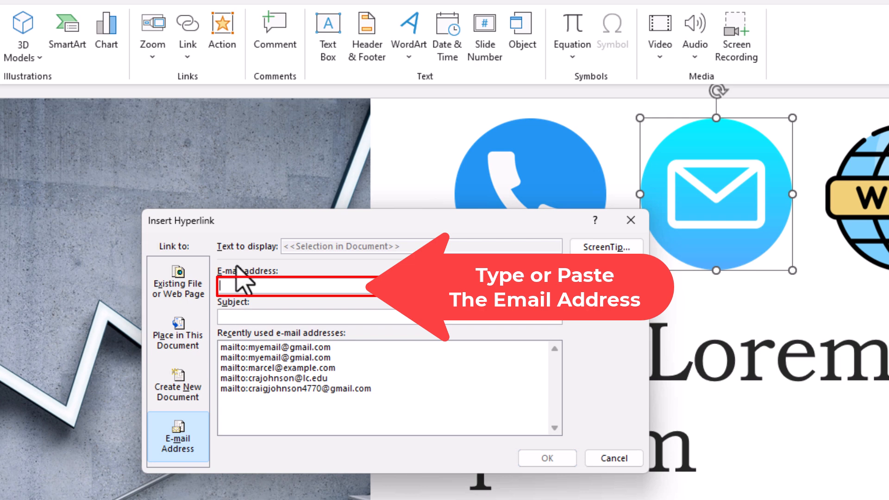
{"action": "type", "text": "mailto:myemail@gmail.com"}
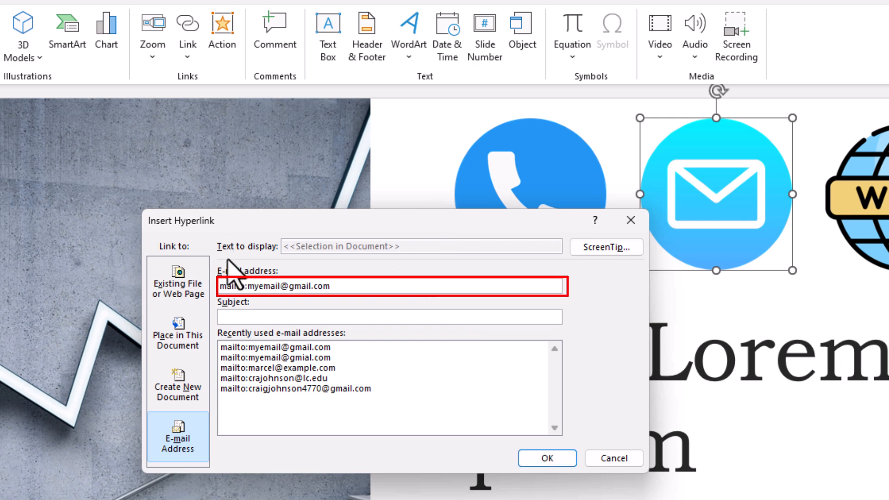
{"action": "mouse_move", "coordinate": [232, 311]}
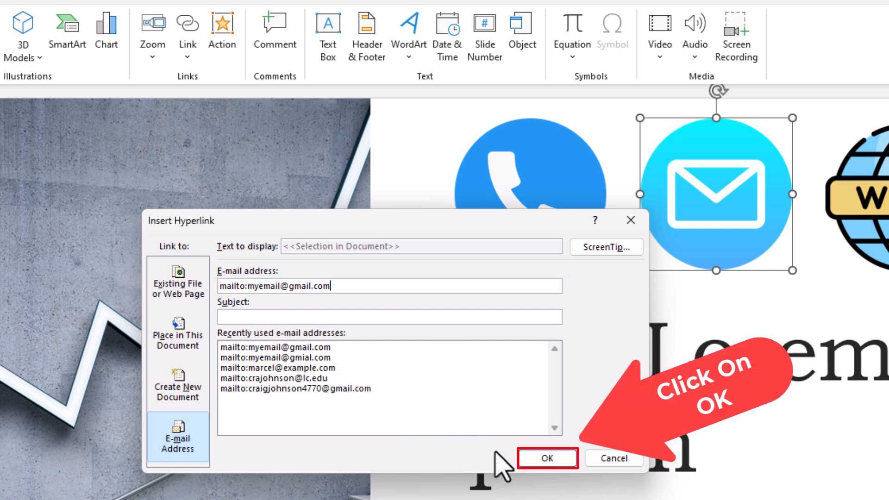
- Confirm the email hyperlink and deselect the icon back on the slide
{"action": "left_click", "coordinate": [547, 459]}
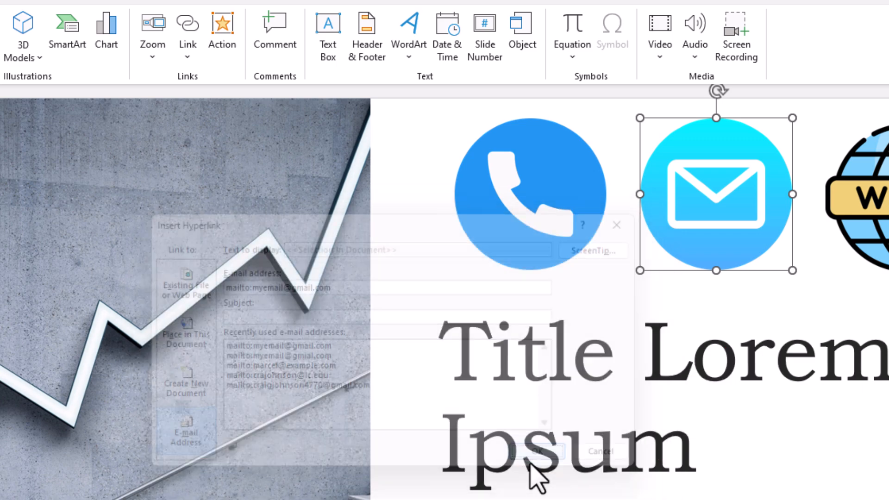
{"action": "left_click", "coordinate": [533, 451]}
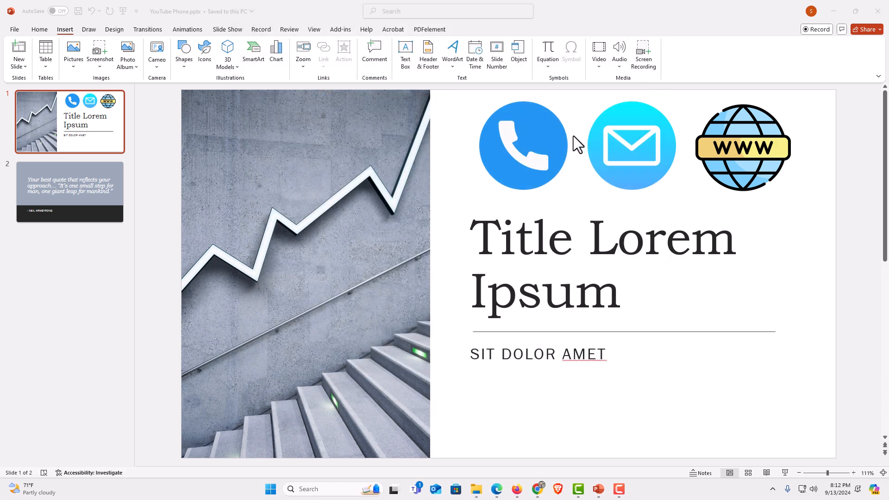
{"action": "mouse_move", "coordinate": [454, 237]}
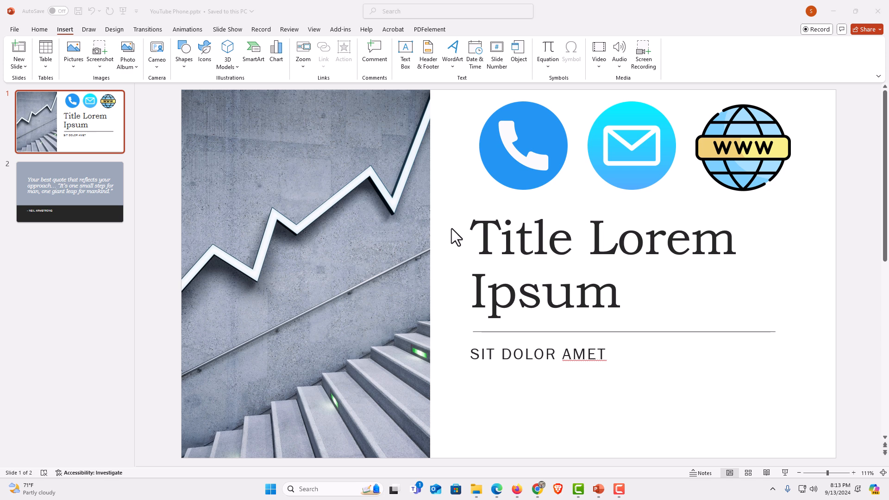